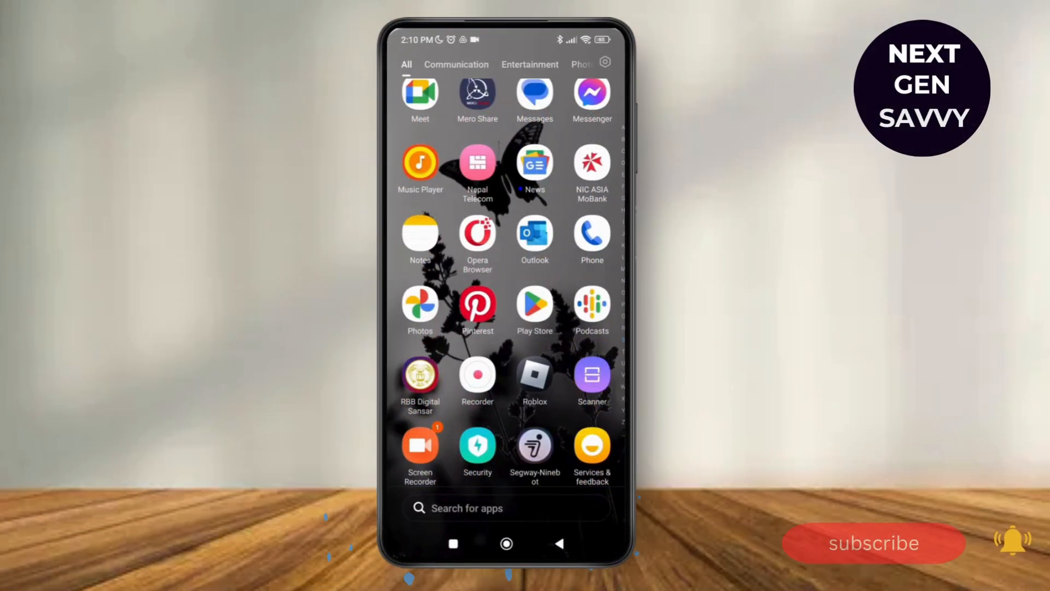
Step: Launch Google Phone and show its overflow menu with call history and settings
{"action": "scroll", "scroll_direction": "down", "scroll_amount": 3}
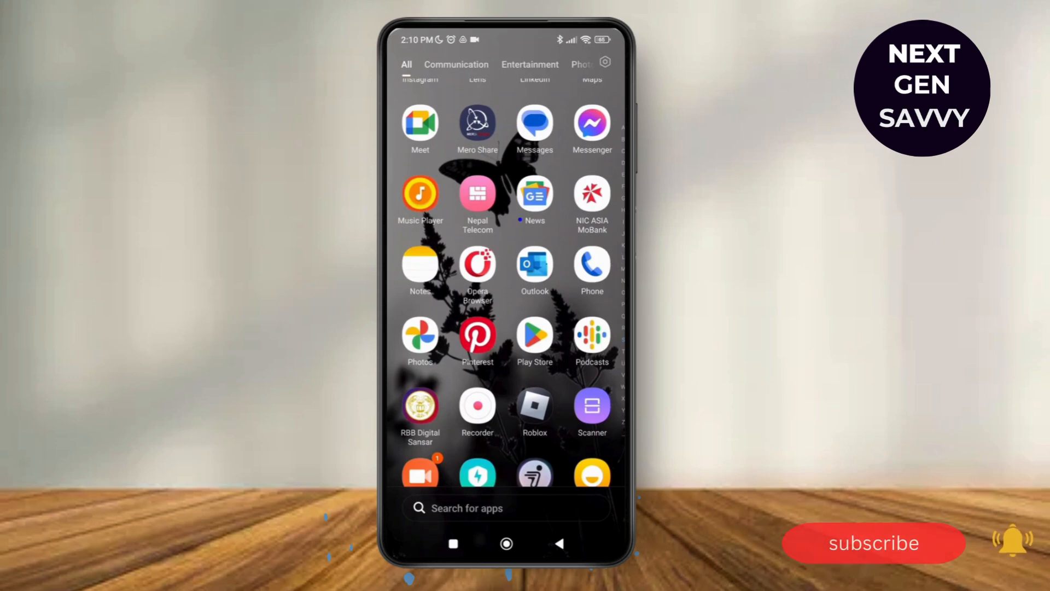
{"action": "left_click", "coordinate": [592, 266]}
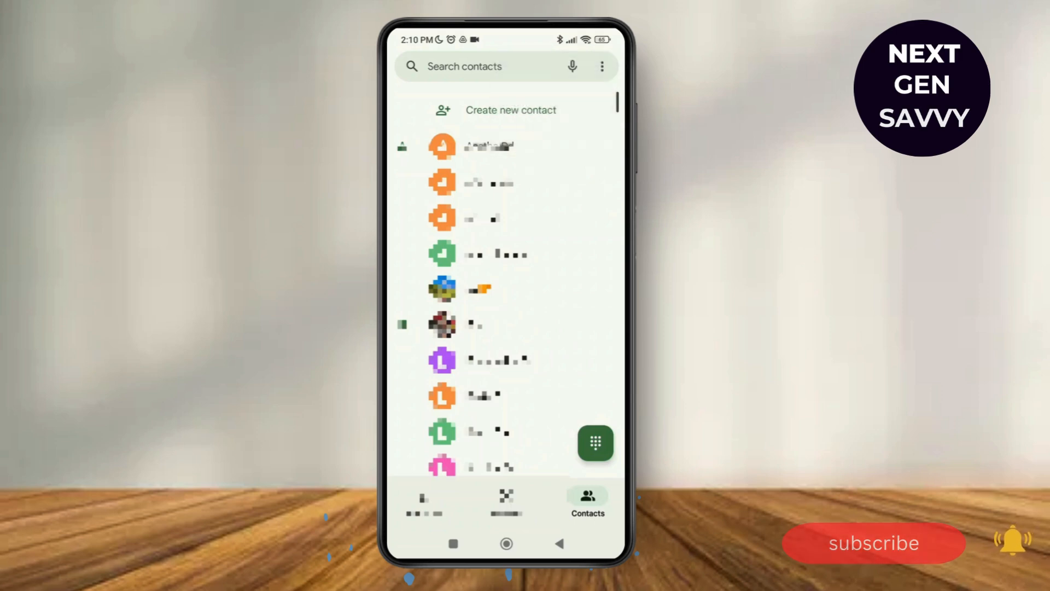
{"action": "left_click", "coordinate": [602, 66]}
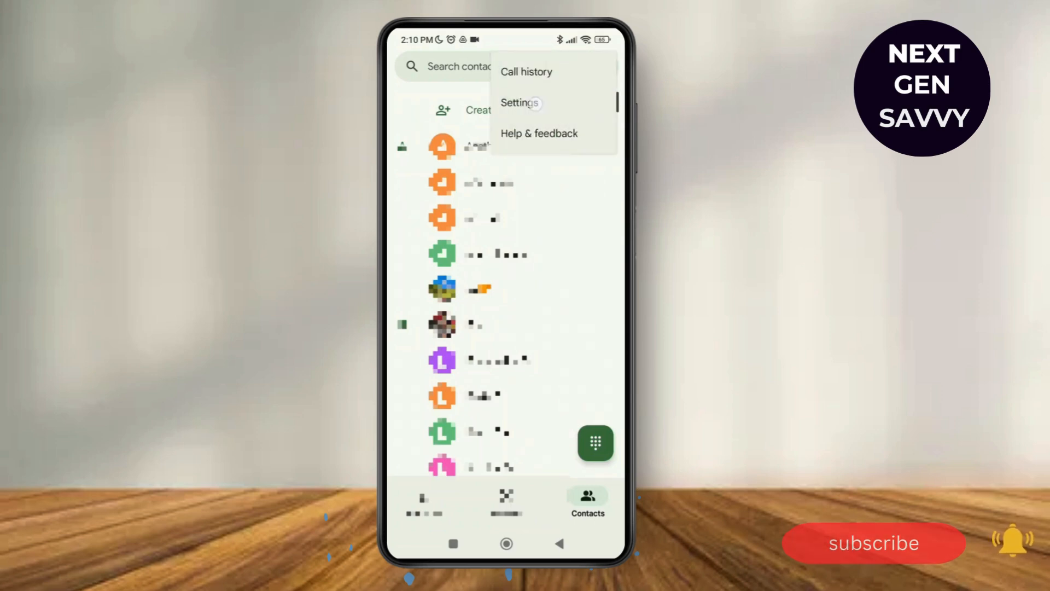
Step: Open Phone settings and scroll to the General options like Blocked numbers
{"action": "left_click", "coordinate": [519, 102]}
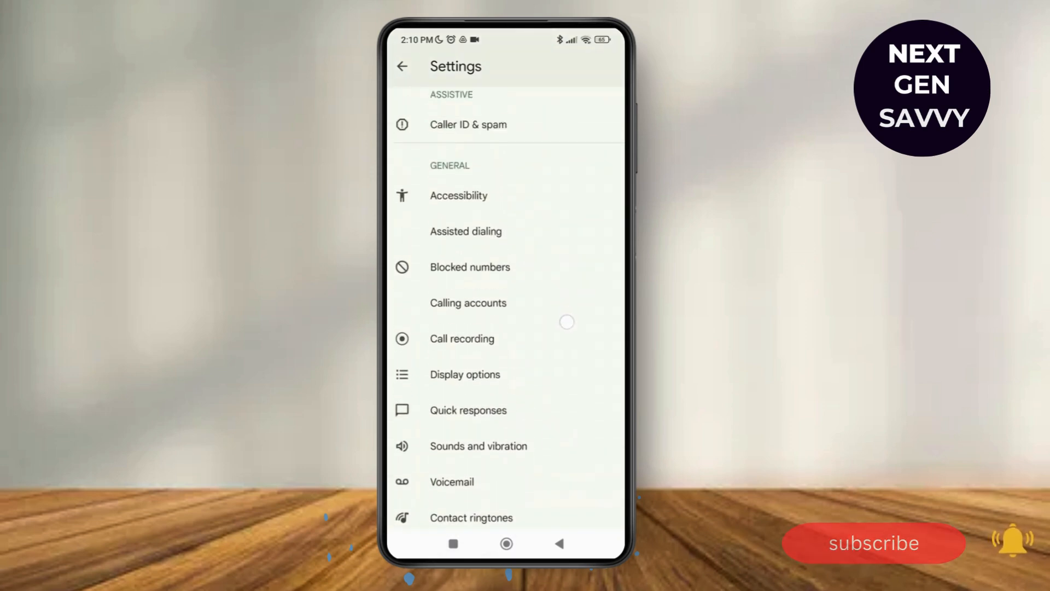
{"action": "scroll", "scroll_direction": "up", "scroll_amount": 3}
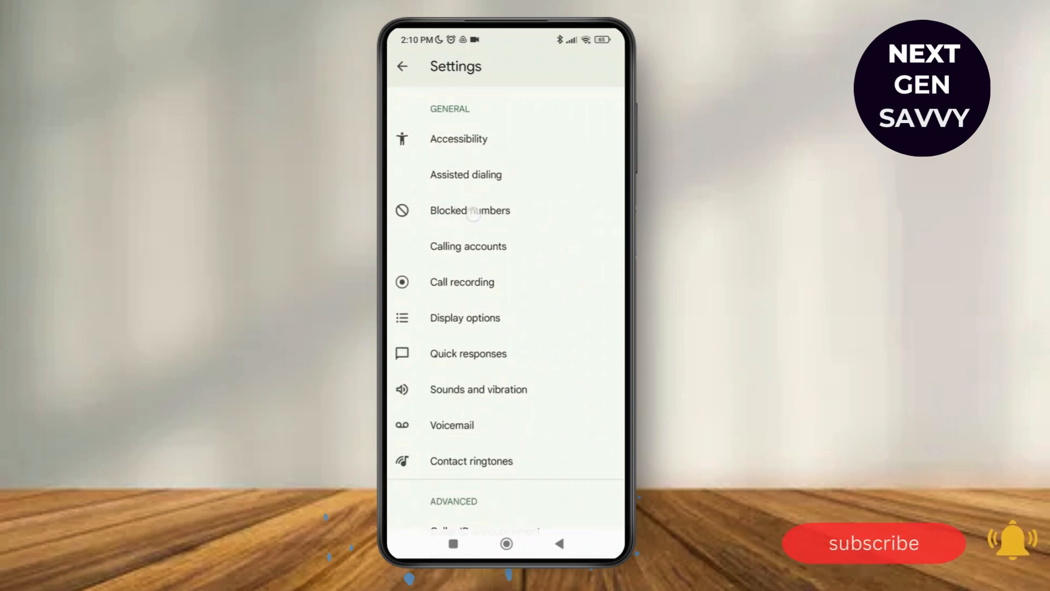
{"action": "scroll", "scroll_direction": "up", "scroll_amount": 3}
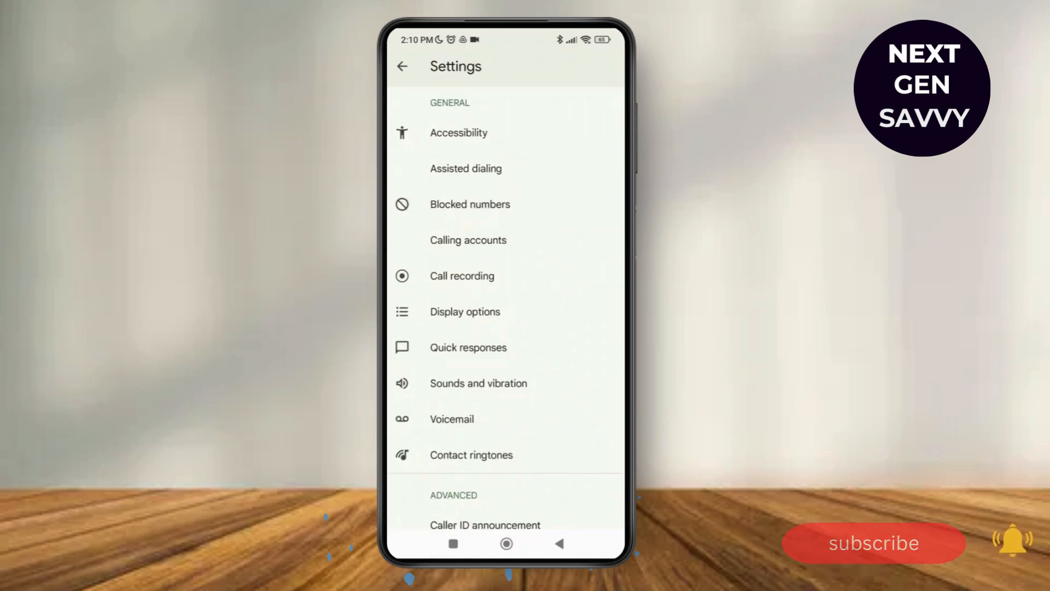
Step: Go to Blocked numbers and switch on the Unknown toggle
{"action": "left_click", "coordinate": [470, 204]}
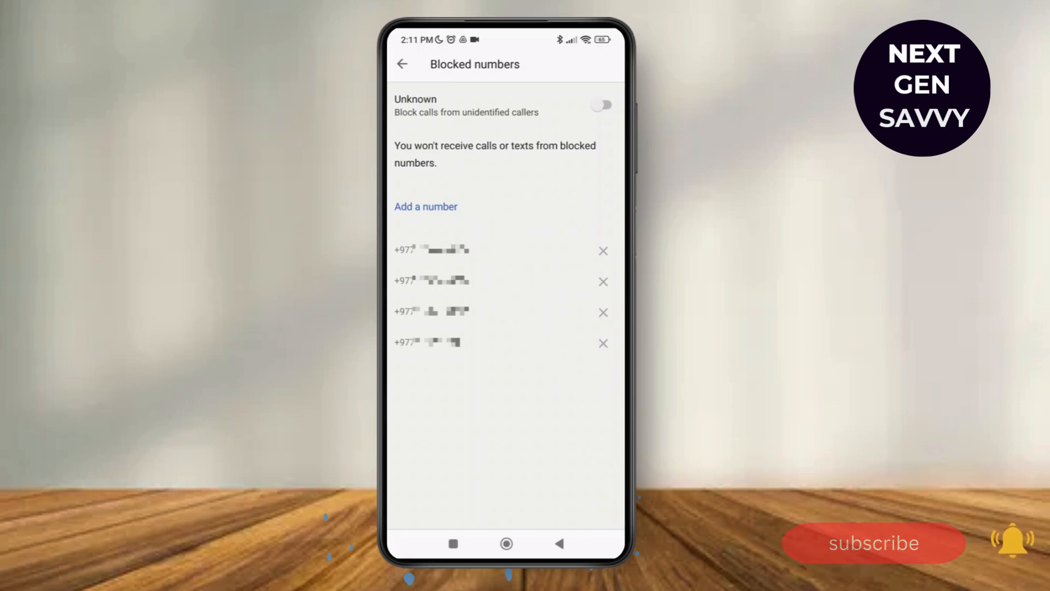
{"action": "left_click", "coordinate": [600, 105]}
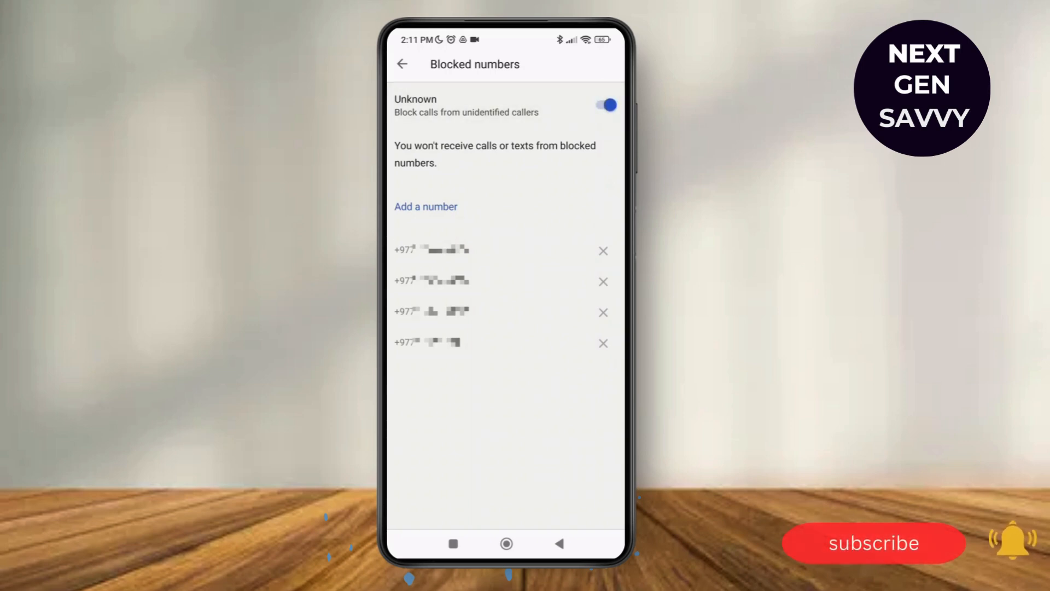